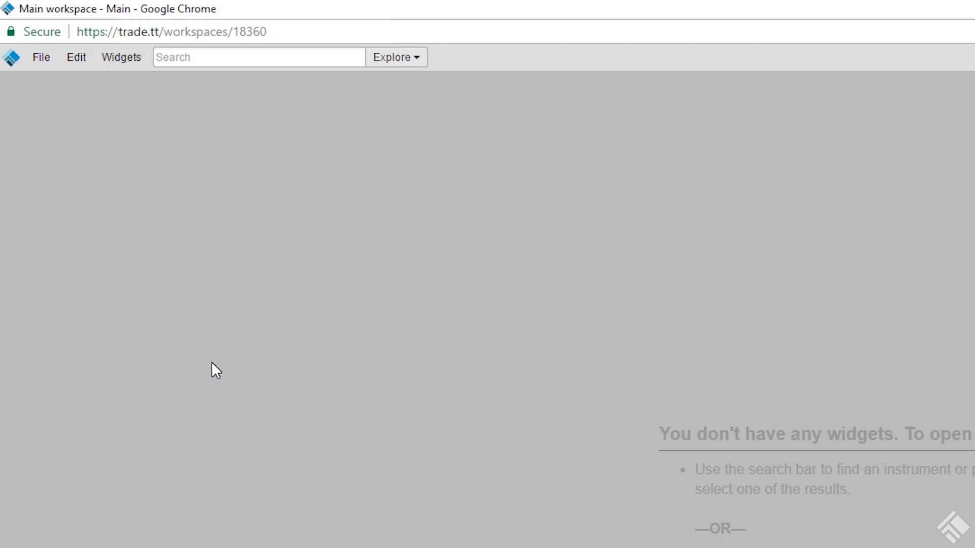
Step: Open the File menu of the empty trade.tt workspace in Chrome
left_click(40, 57)
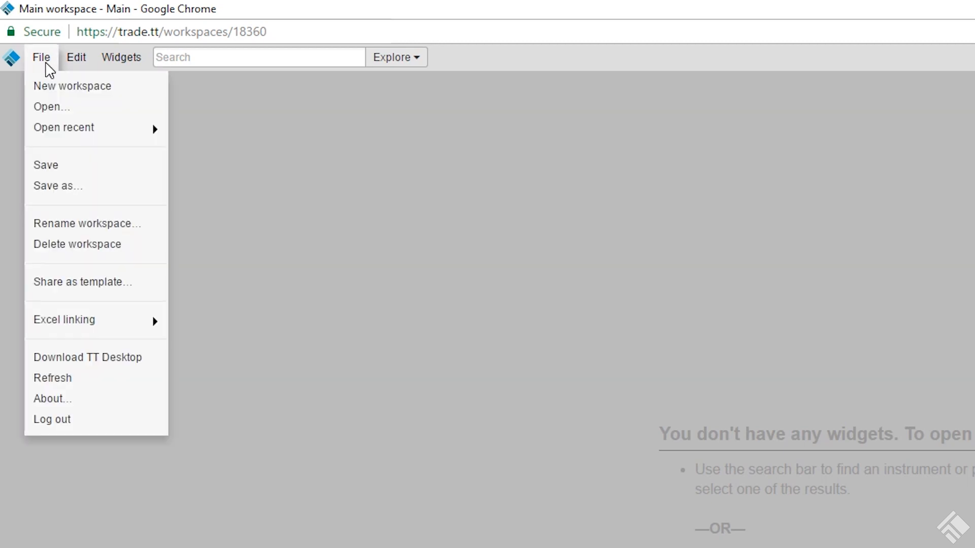
mouse_move(87, 357)
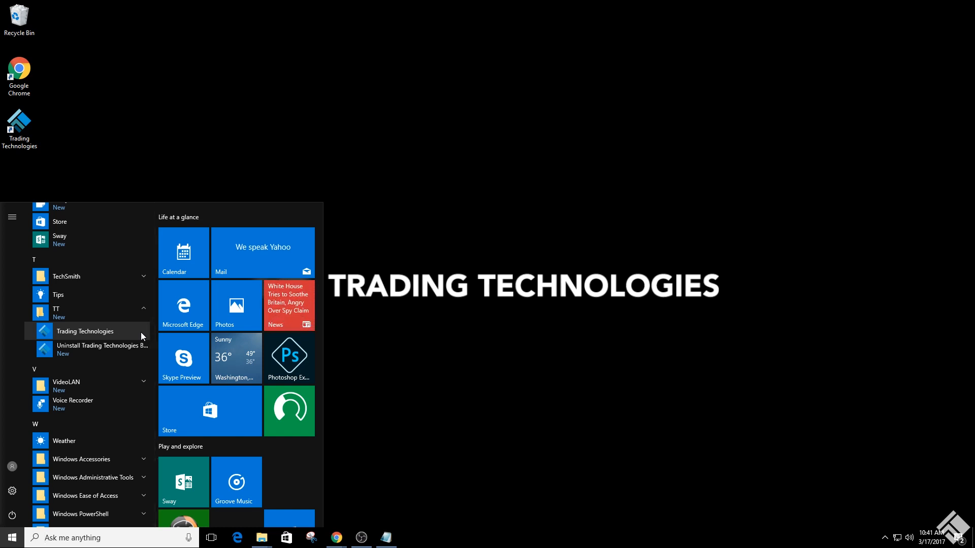
Step: Launch the Trading Technologies desktop app and sign in as joe.tra
left_click(85, 331)
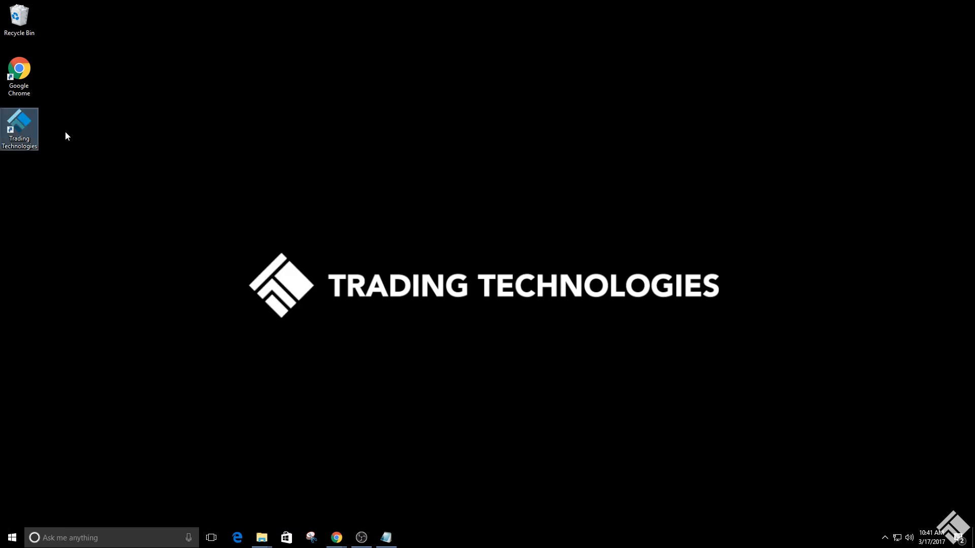
double_click(19, 129)
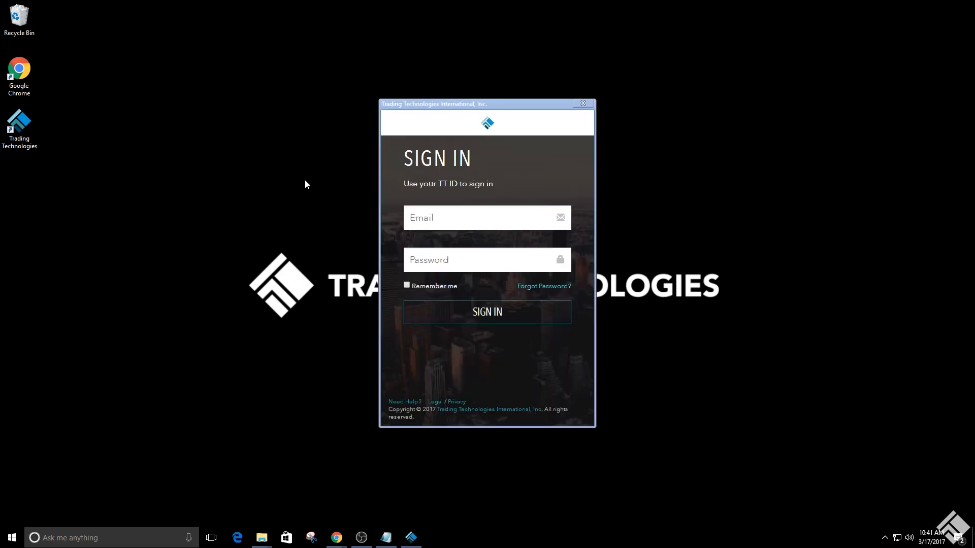
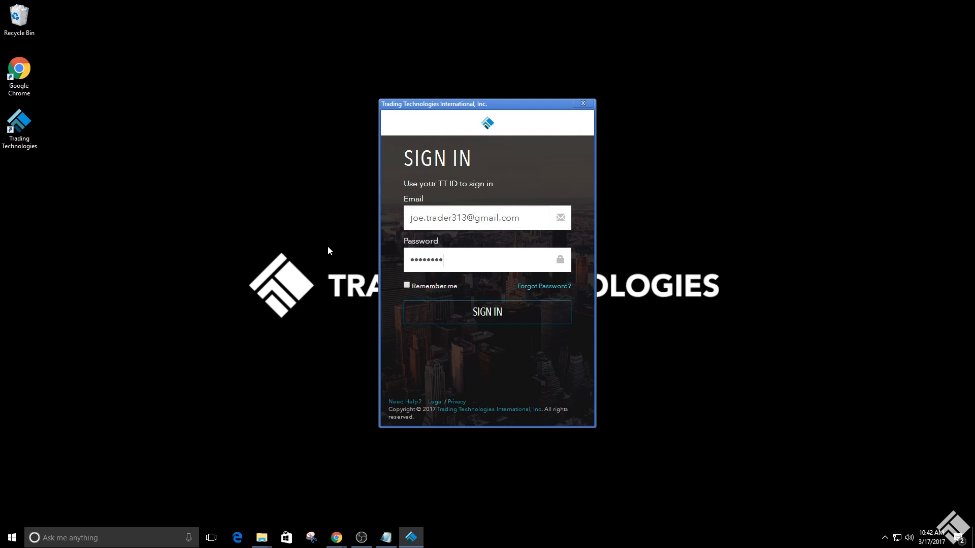
left_click(487, 311)
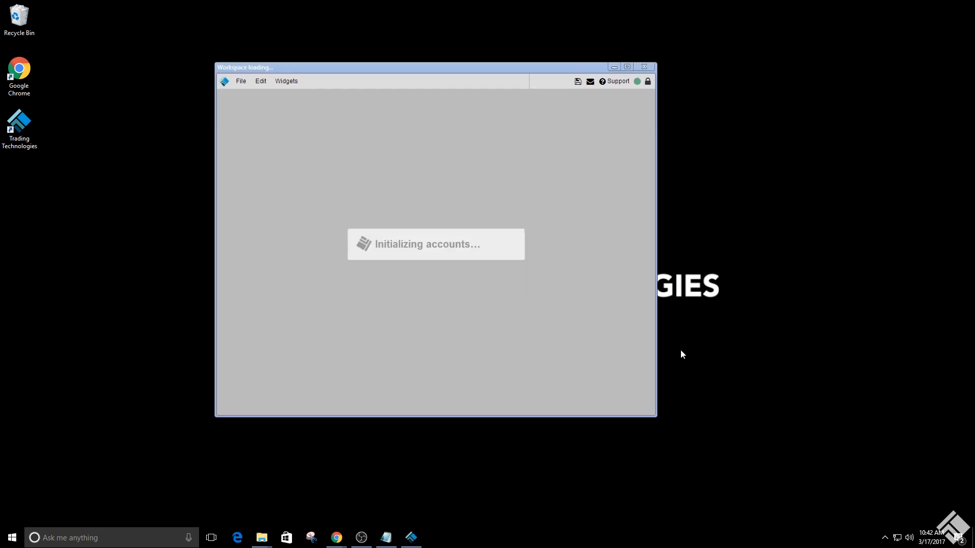
Step: Open the saved Example workspace via File > Open
left_click(241, 81)
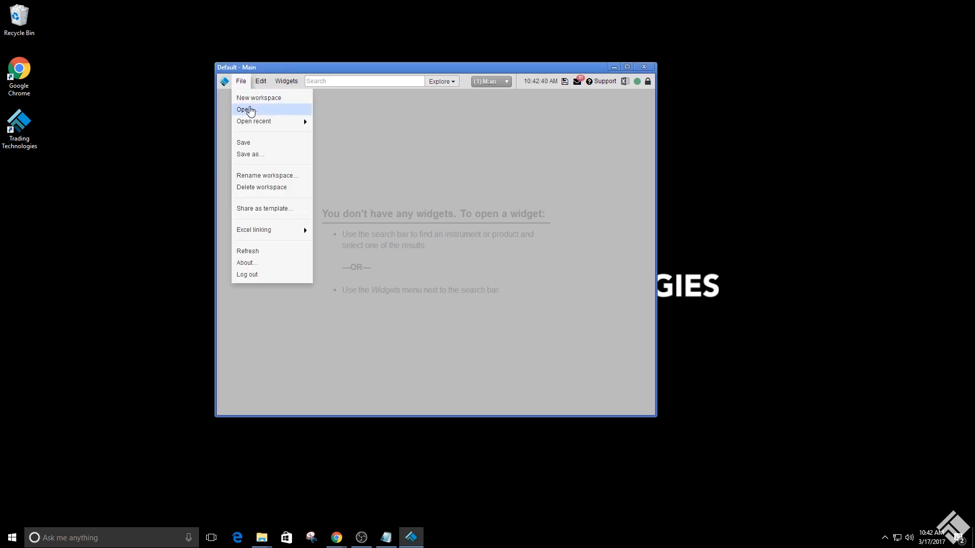
left_click(246, 110)
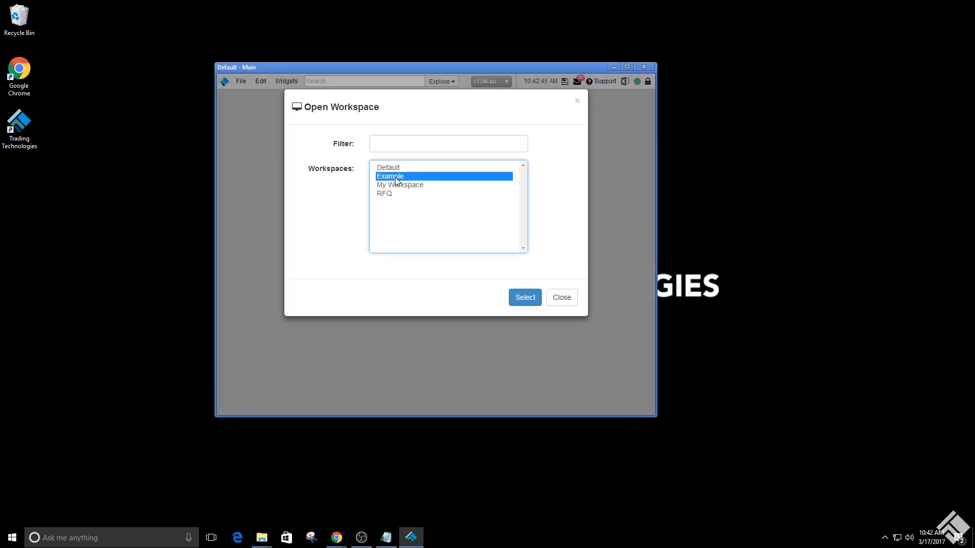
left_click(524, 297)
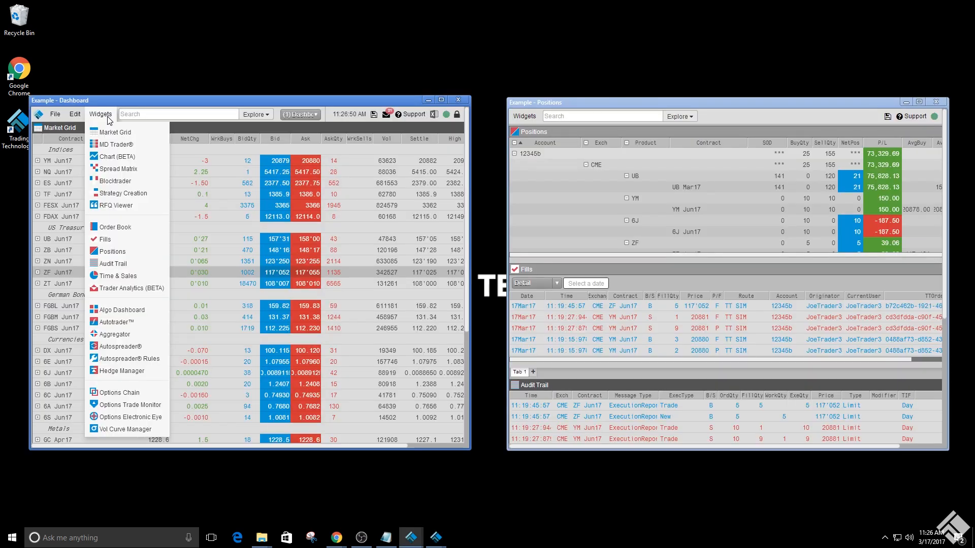
Step: Add an MD Trader widget loaded with YM Jun17 E-mini Dow futures
left_click(116, 145)
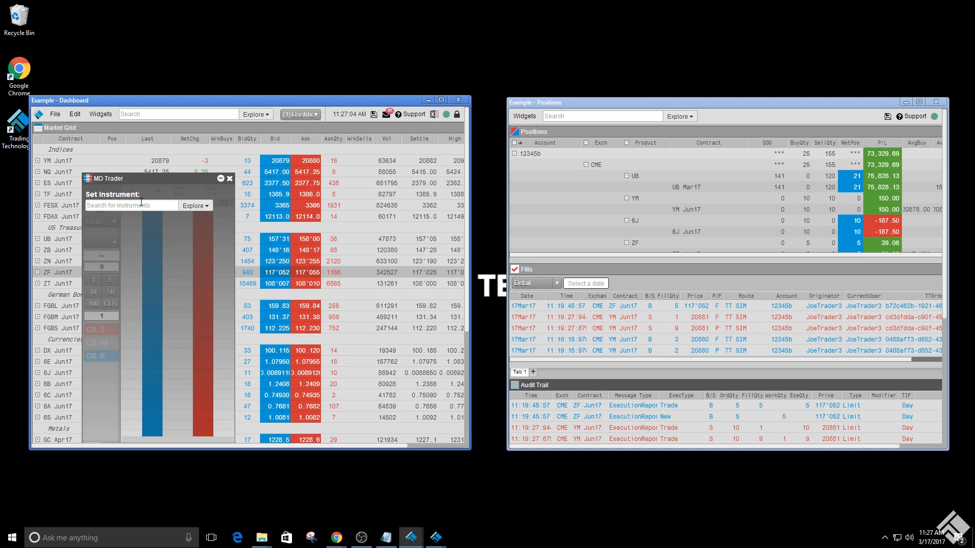
type("ym")
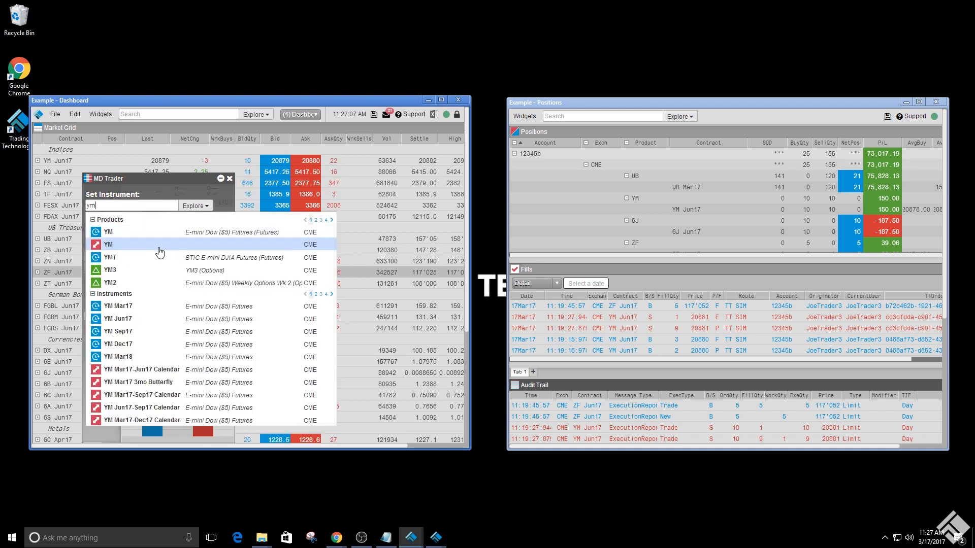
left_click(117, 319)
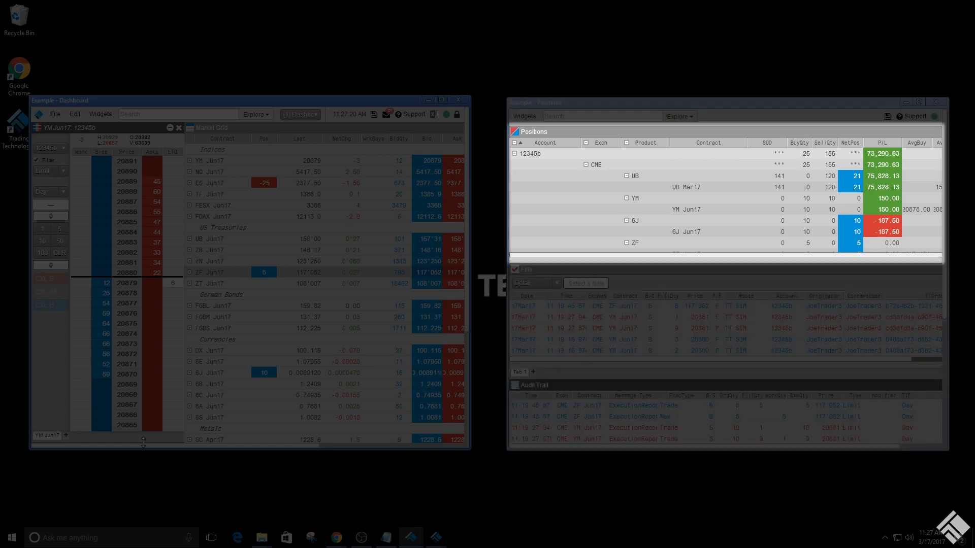
Step: Dock the YM Jun17 ladder left of the Market Grid and open the Edit menu
left_click(532, 385)
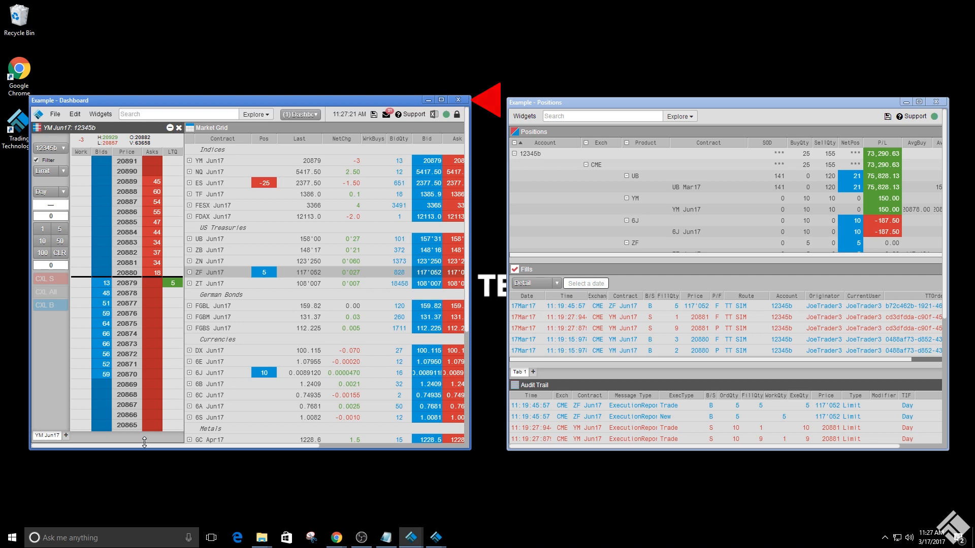
left_click(55, 114)
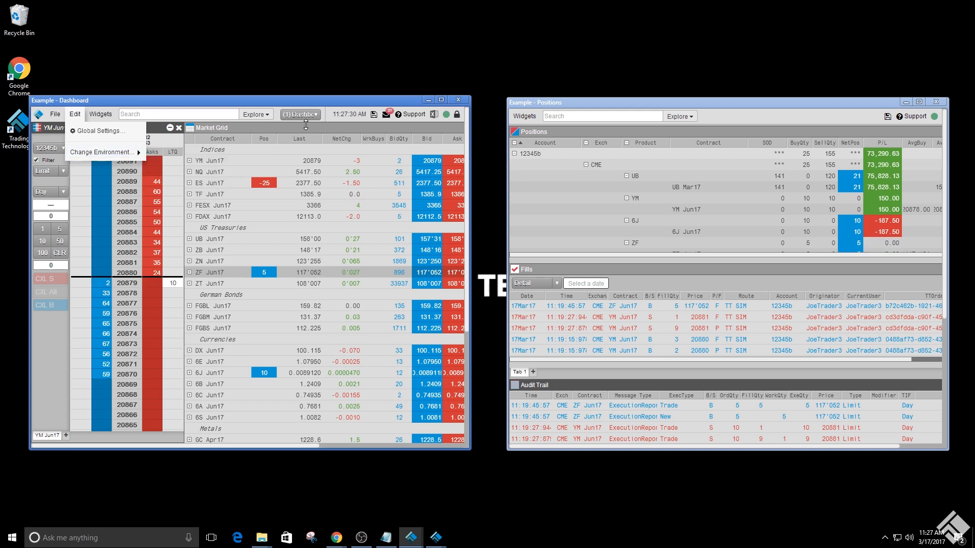
Step: Add a new window named 'Financials' to the workspace
left_click(302, 113)
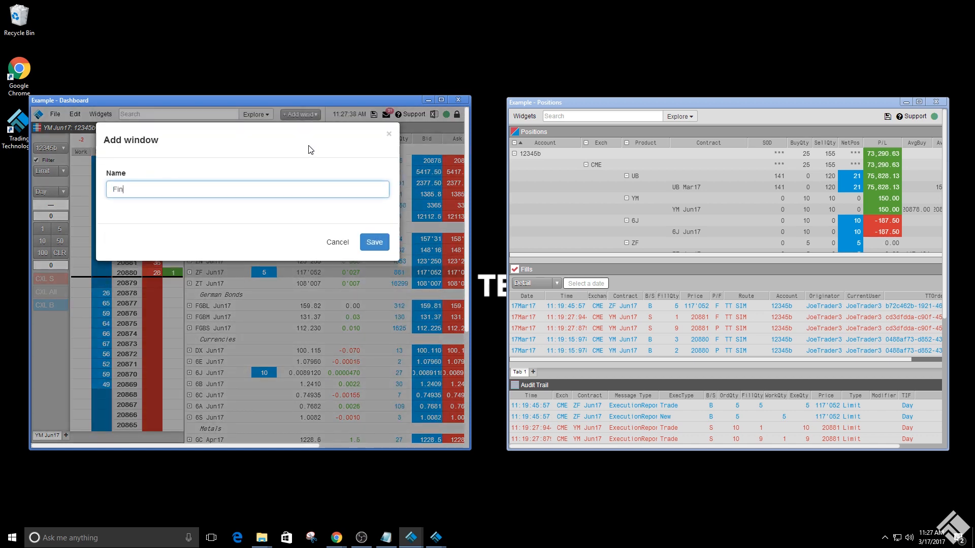
type("ancials")
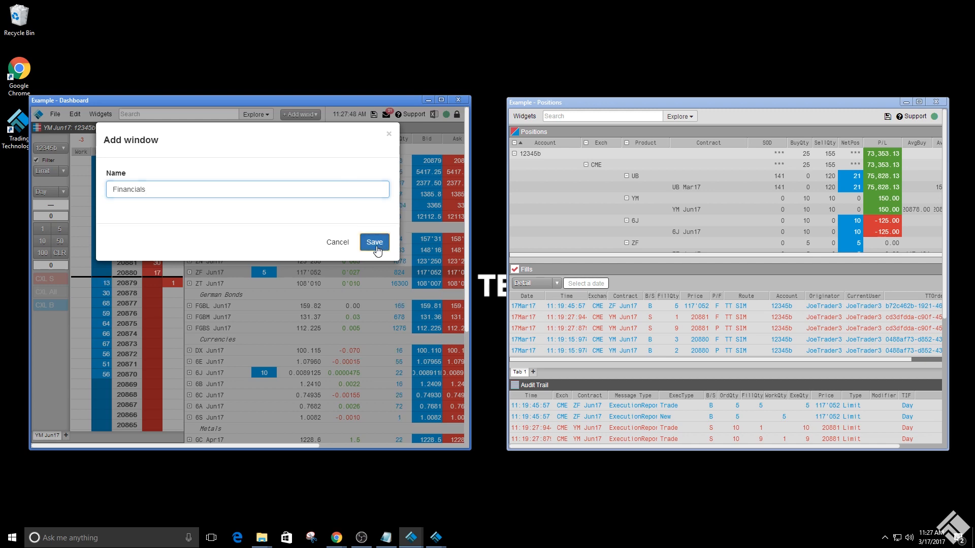
left_click(373, 242)
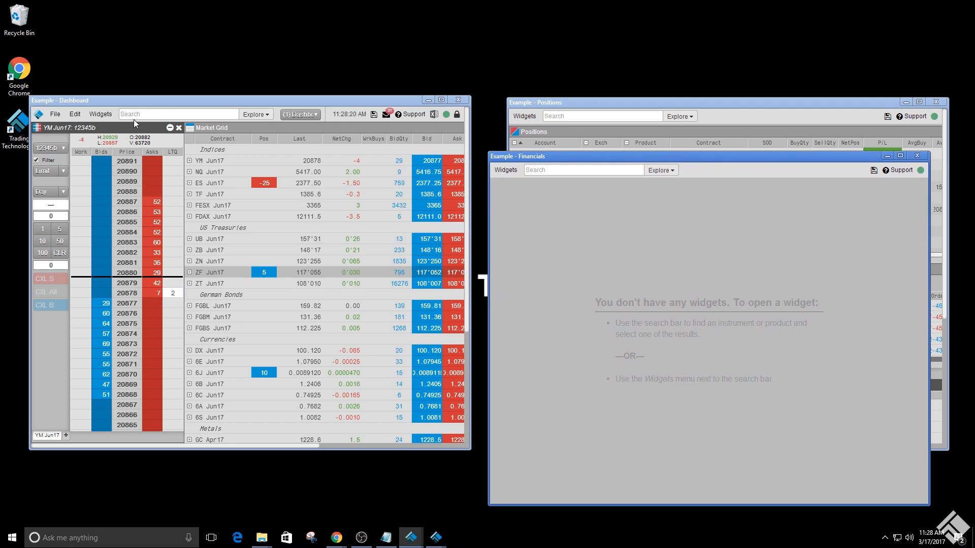
Step: Send the YM Jun17 MD Trader to the Financials window and focus it
right_click(133, 127)
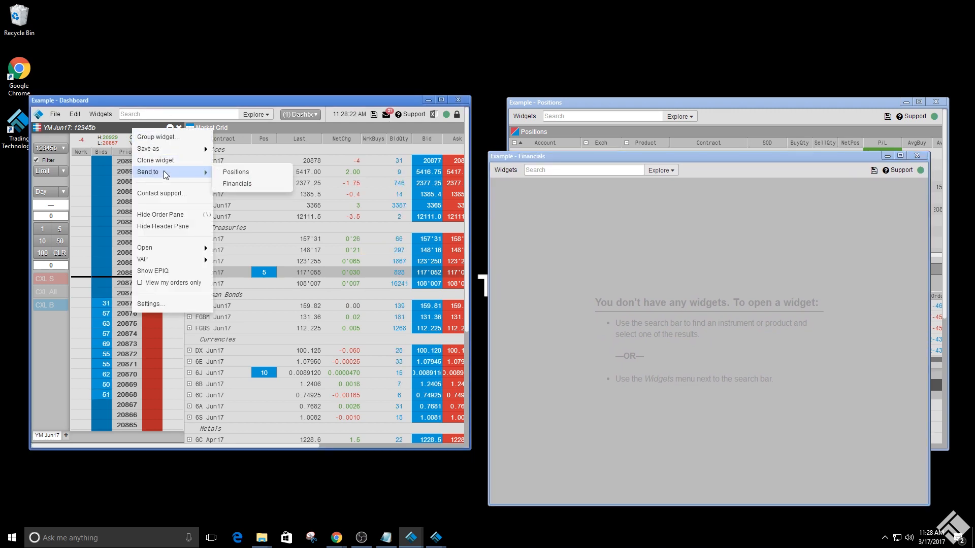
mouse_move(243, 183)
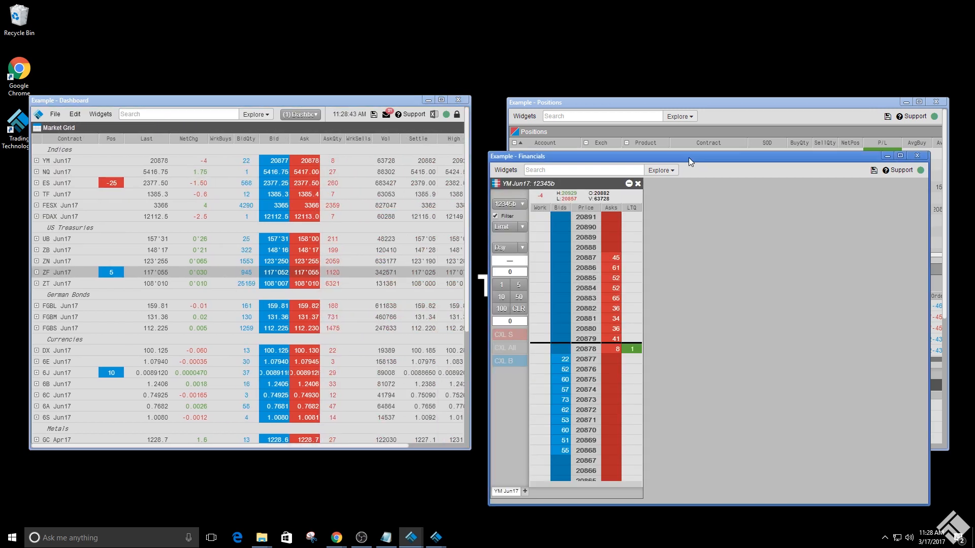
left_click(900, 155)
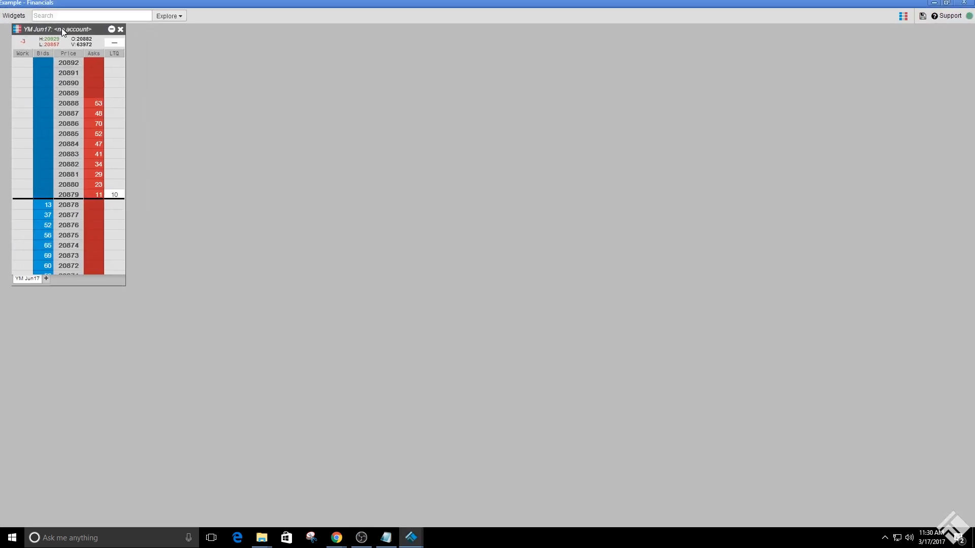
Step: Search 'nq' to list E-mini Nasdaq 100 products and instruments
type("nq")
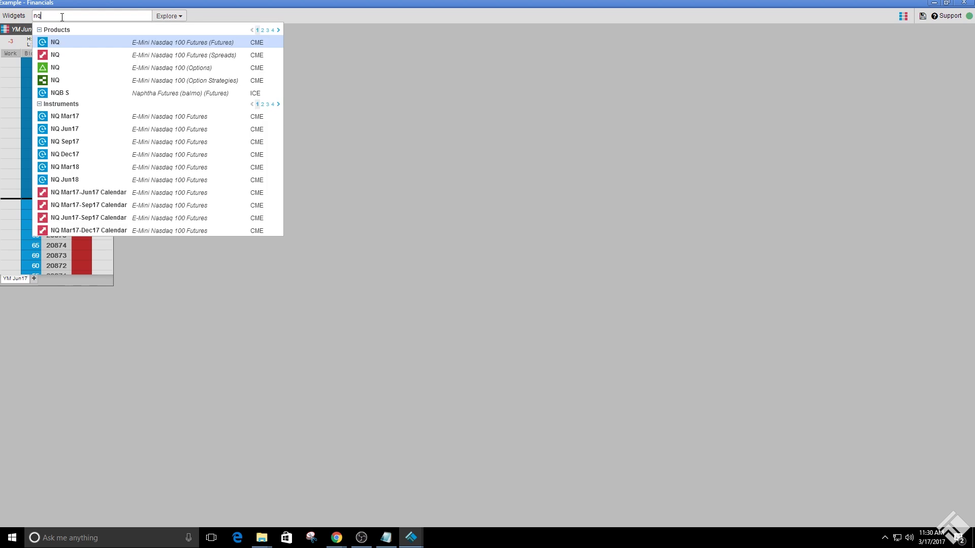